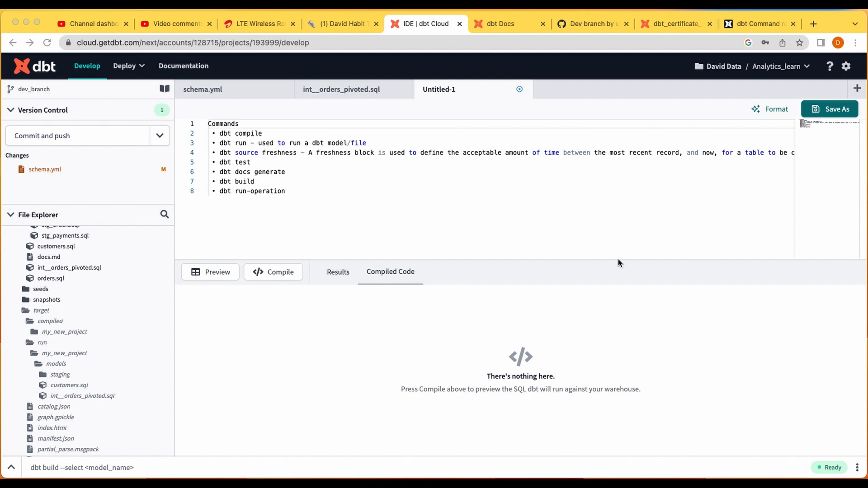
Step: Show the 'Available commands' list on the dbt Command reference page
{"action": "left_click", "coordinate": [759, 24]}
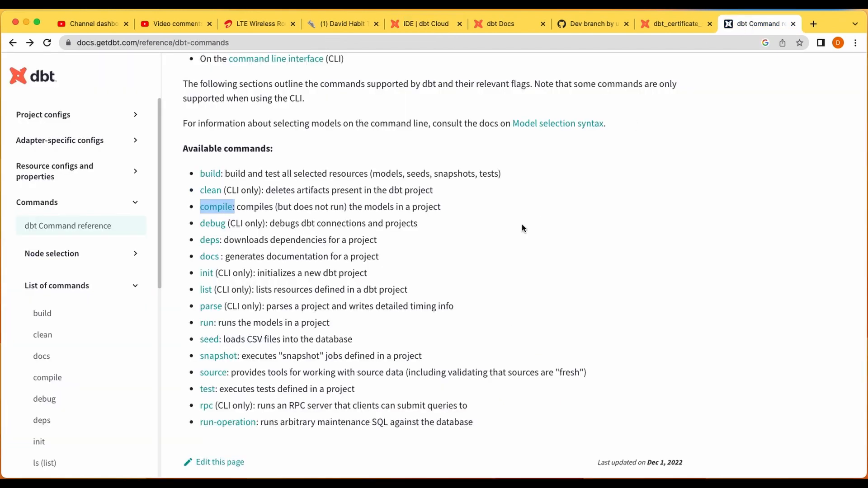
{"action": "scroll", "scroll_direction": "up", "scroll_amount": 3}
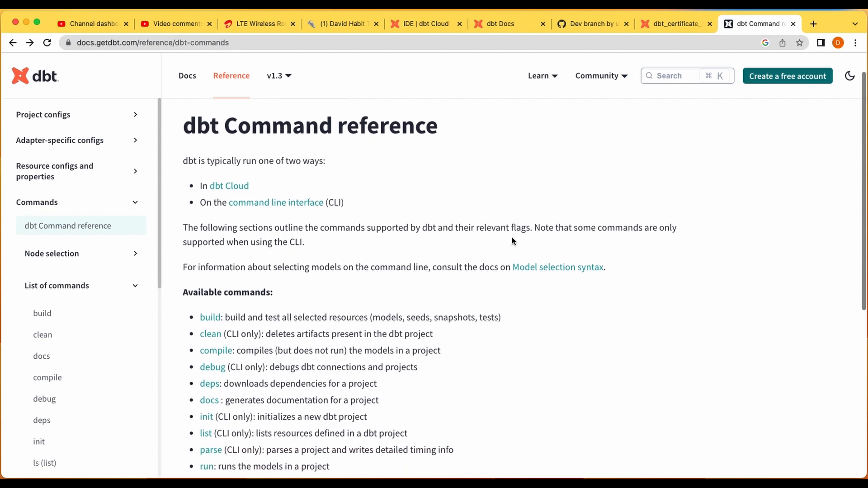
{"action": "scroll", "scroll_direction": "up", "scroll_amount": 3}
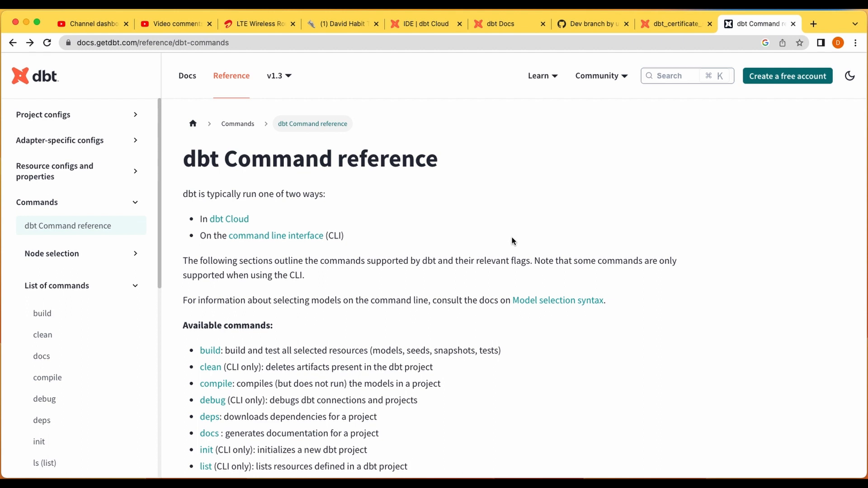
{"action": "scroll", "scroll_direction": "down", "scroll_amount": 3}
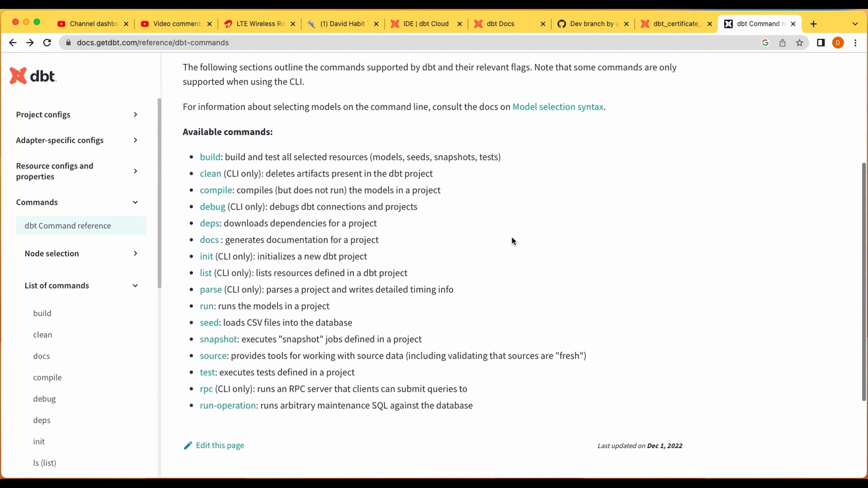
{"action": "mouse_move", "coordinate": [484, 264]}
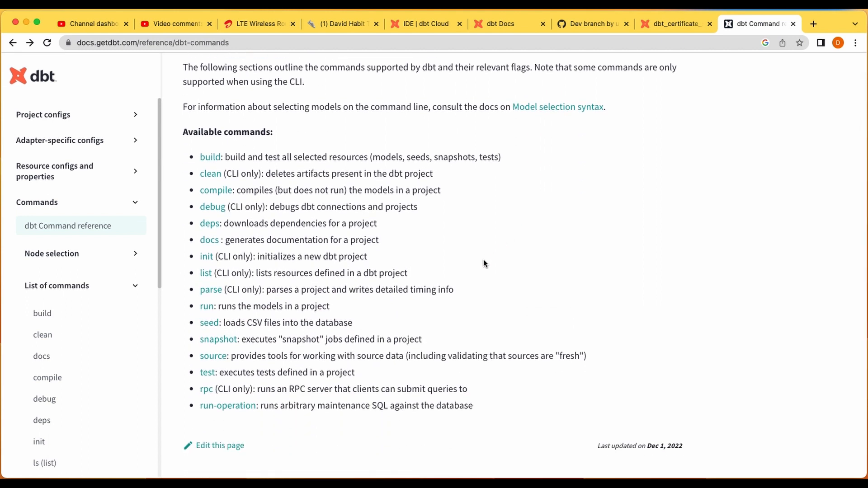
{"action": "mouse_move", "coordinate": [339, 217]}
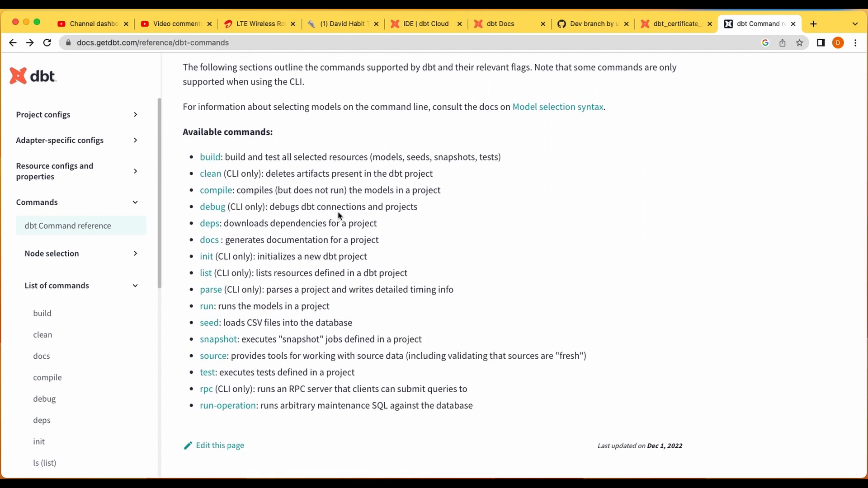
{"action": "mouse_move", "coordinate": [264, 208]}
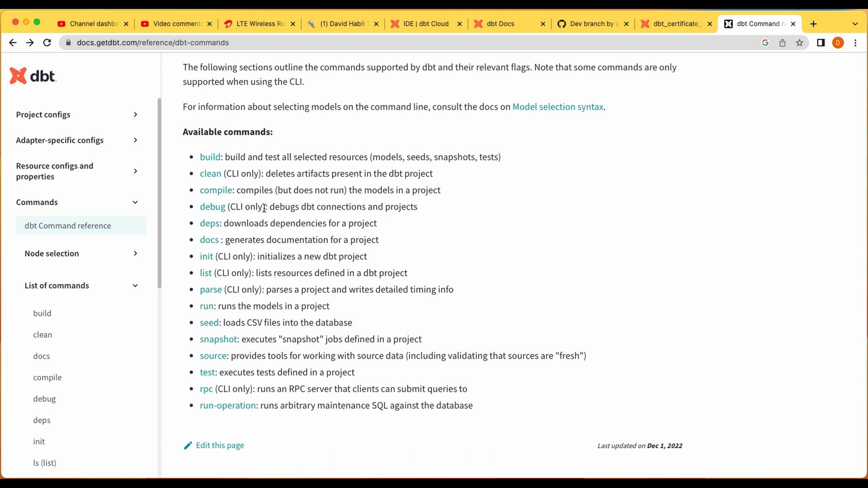
{"action": "mouse_move", "coordinate": [330, 195]}
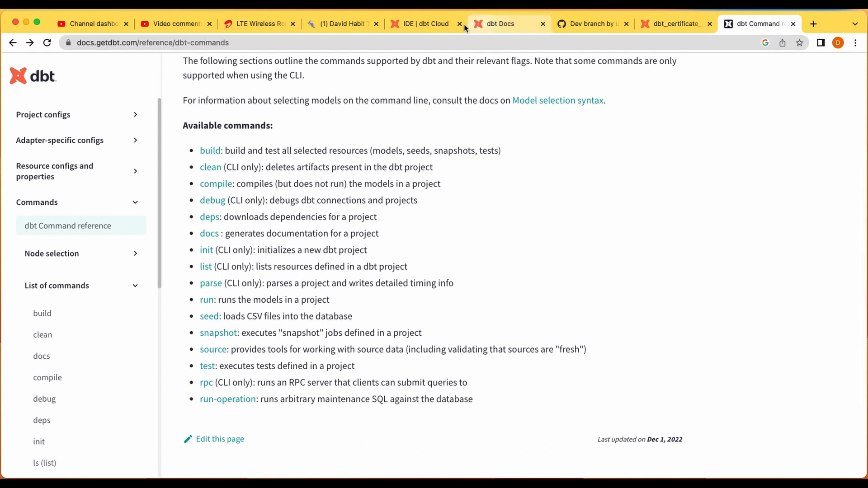
Step: Return to the Untitled commands file and highlight 'dbt compile' on line 2
{"action": "left_click", "coordinate": [424, 24]}
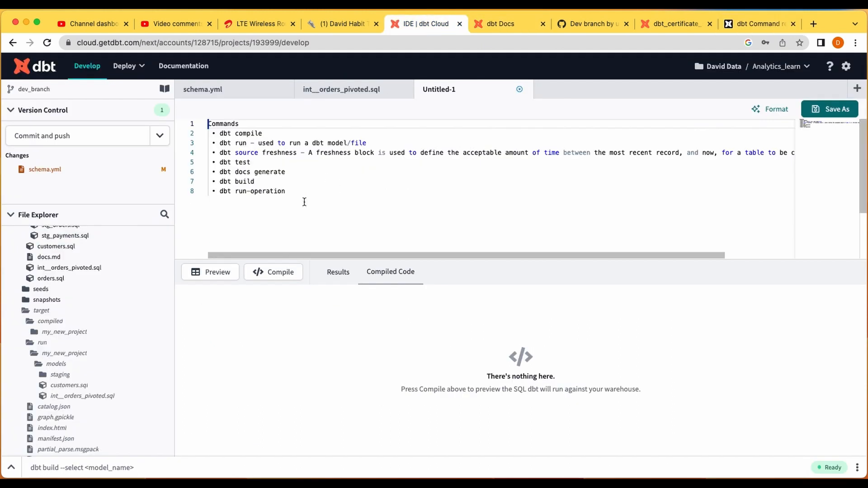
{"action": "left_click", "coordinate": [759, 24]}
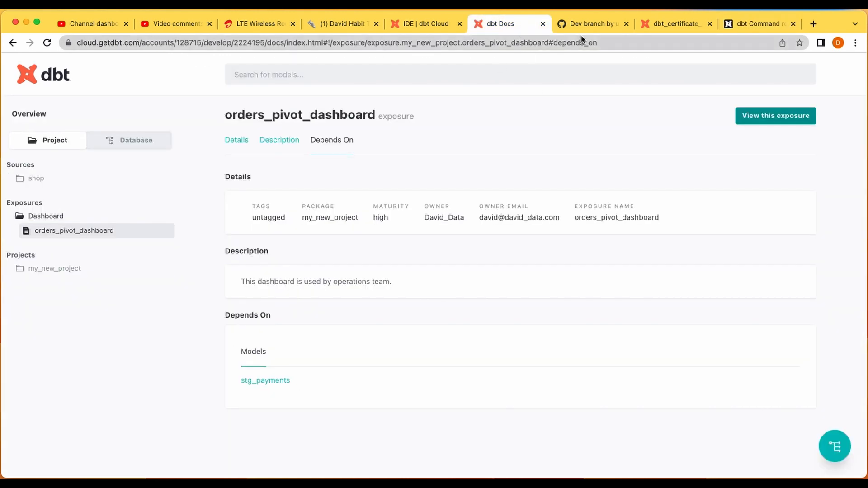
{"action": "left_click", "coordinate": [424, 24]}
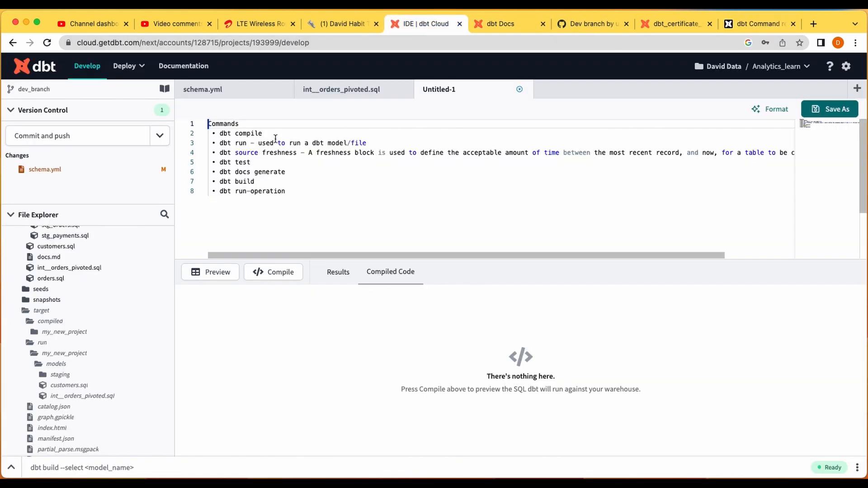
{"action": "double_click", "coordinate": [240, 133]}
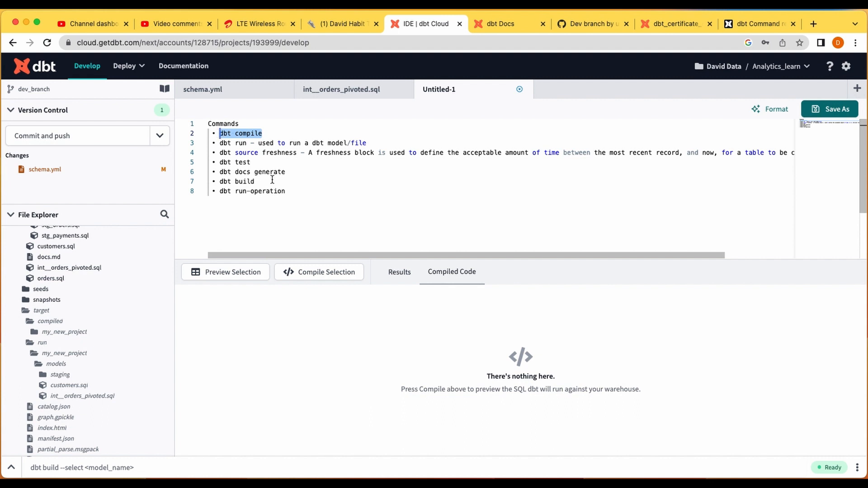
{"action": "mouse_move", "coordinate": [351, 111]}
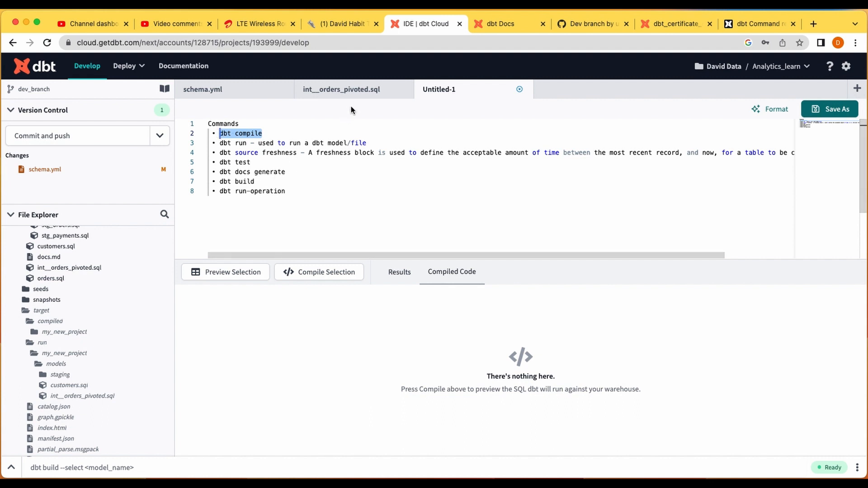
Step: View int__orders_pivoted.sql and its compiled SQL with pivoted payment amount columns
{"action": "left_click", "coordinate": [340, 89]}
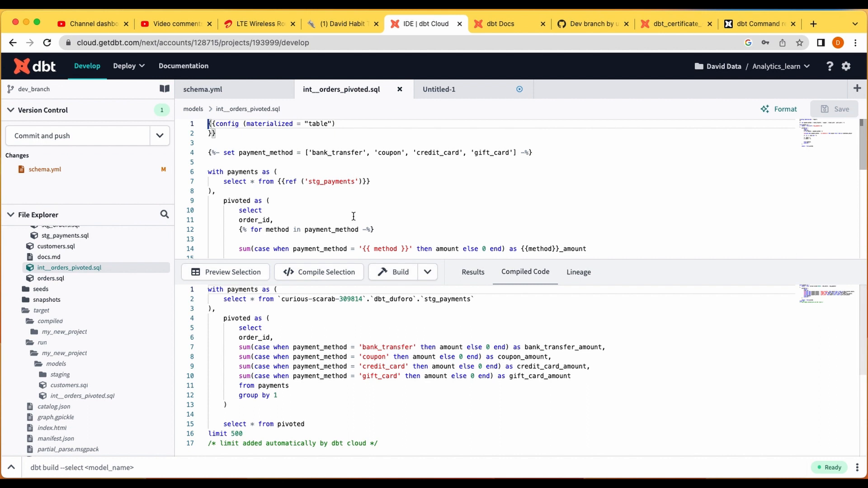
{"action": "scroll", "scroll_direction": "down", "scroll_amount": 3}
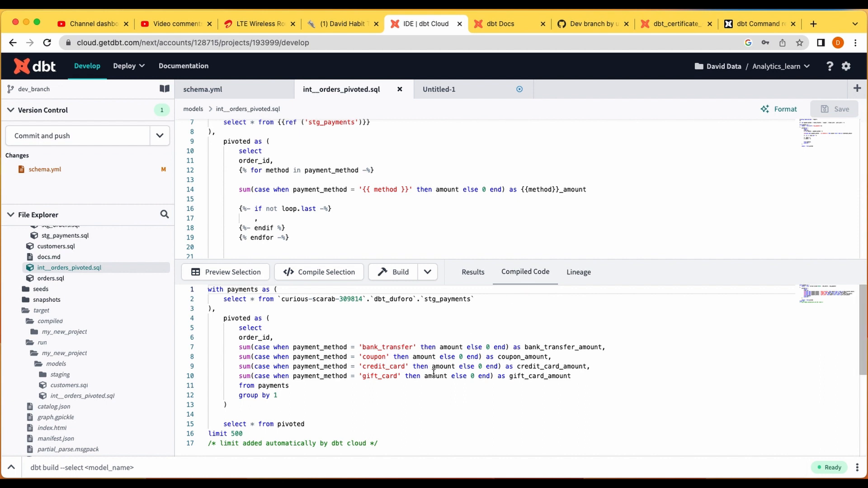
{"action": "mouse_move", "coordinate": [399, 190]}
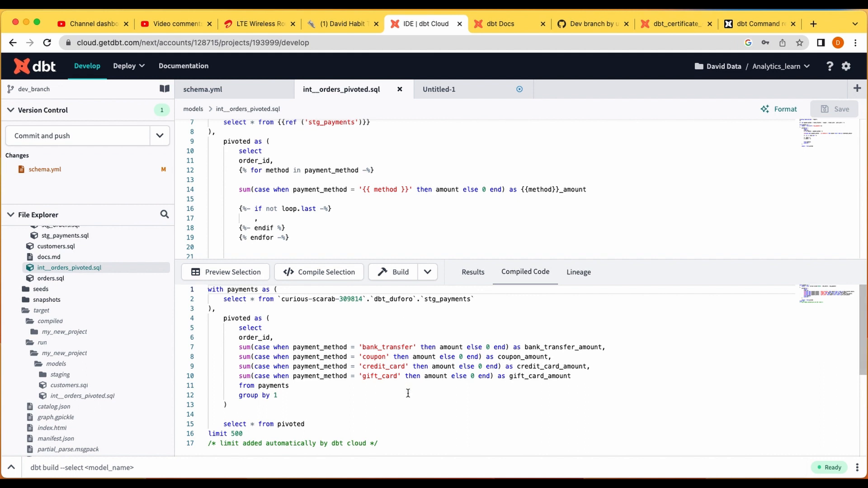
{"action": "mouse_move", "coordinate": [143, 413]}
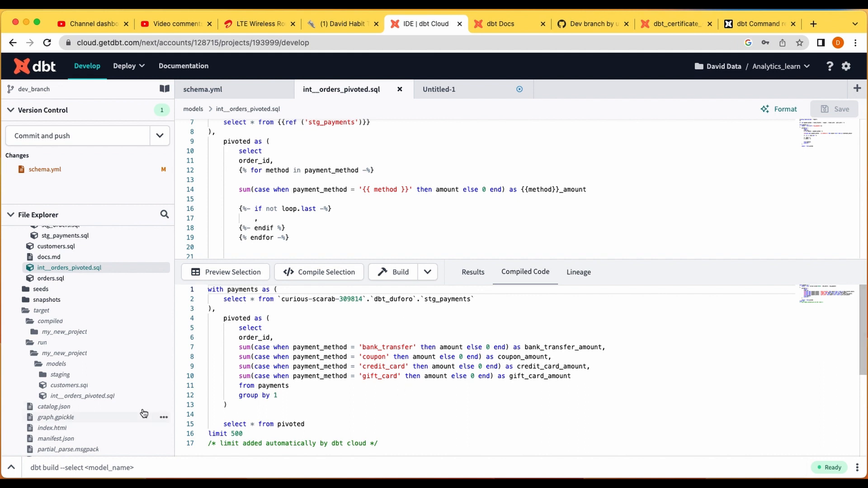
{"action": "scroll", "scroll_direction": "up", "scroll_amount": 3}
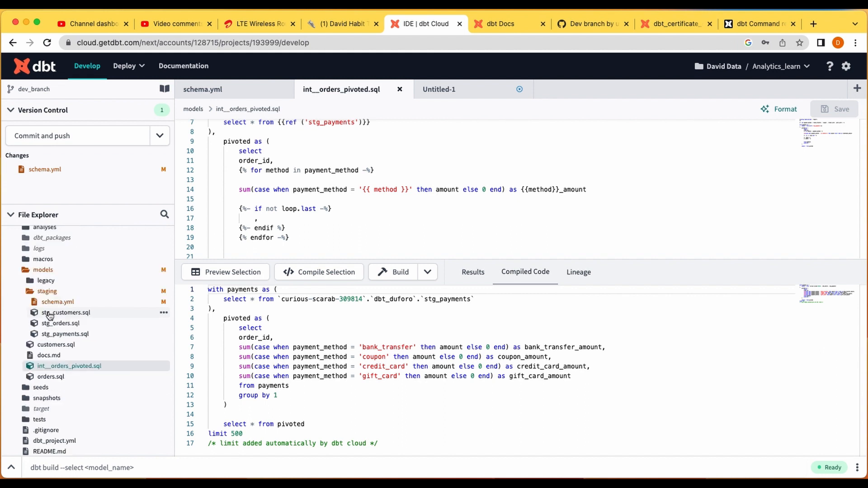
{"action": "left_click", "coordinate": [41, 409]}
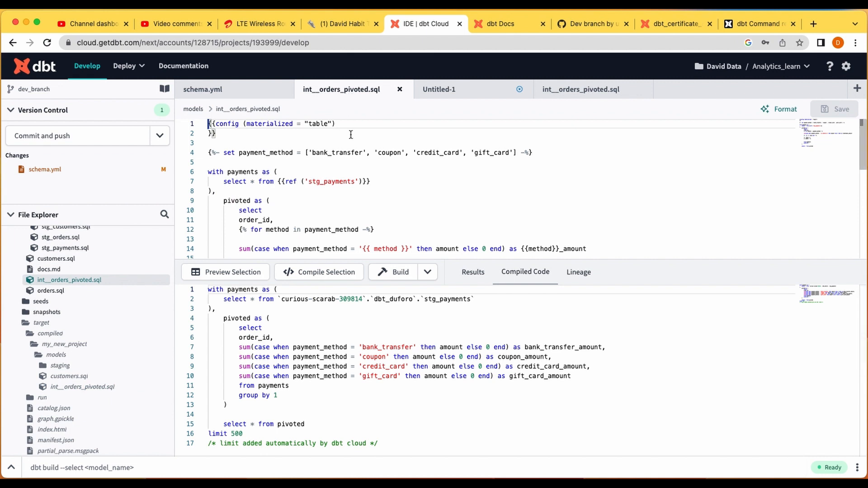
{"action": "mouse_move", "coordinate": [415, 166]}
{"action": "type", "text": "d"}
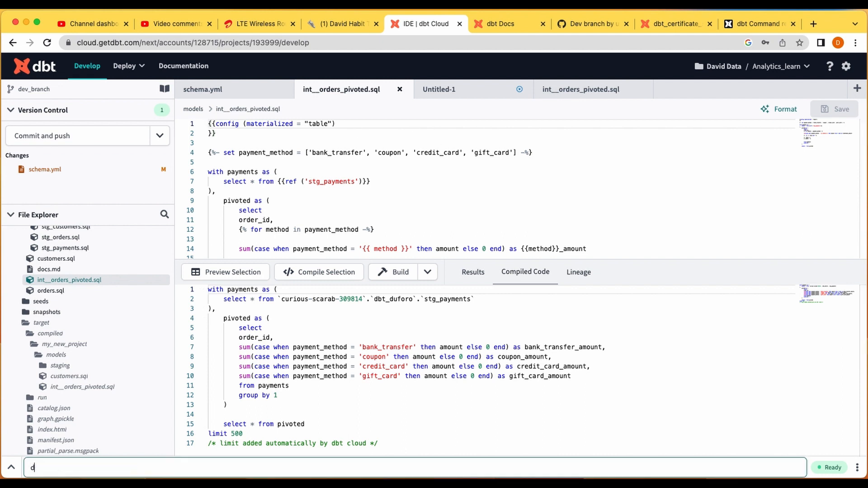
Step: Run 'dbt compile --select stg_orders' in the command bar
{"action": "type", "text": "bt compo"}
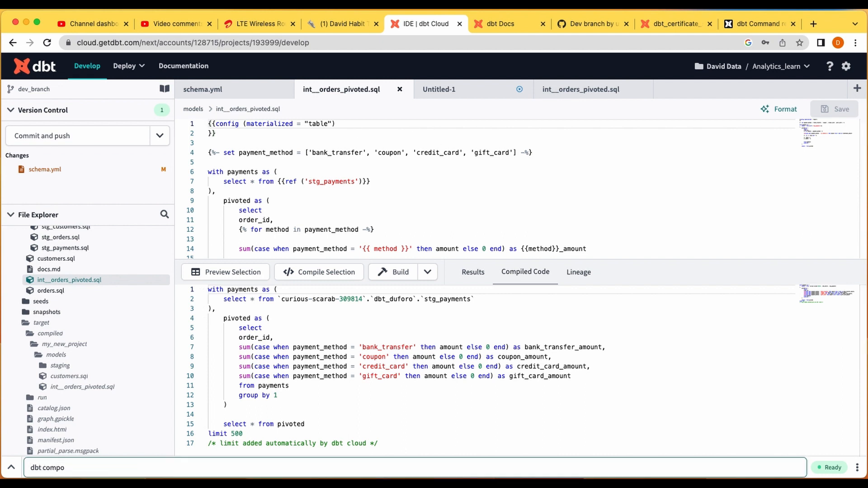
{"action": "type", "text": "ile"}
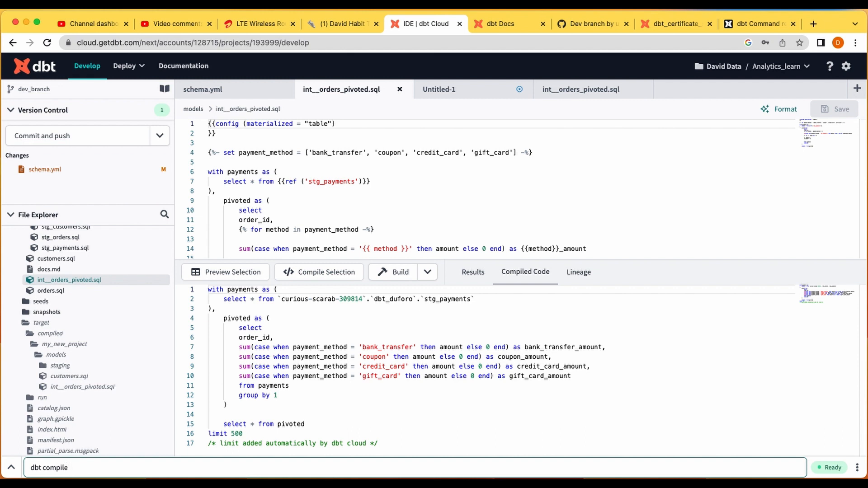
{"action": "type", "text": "--selecty"}
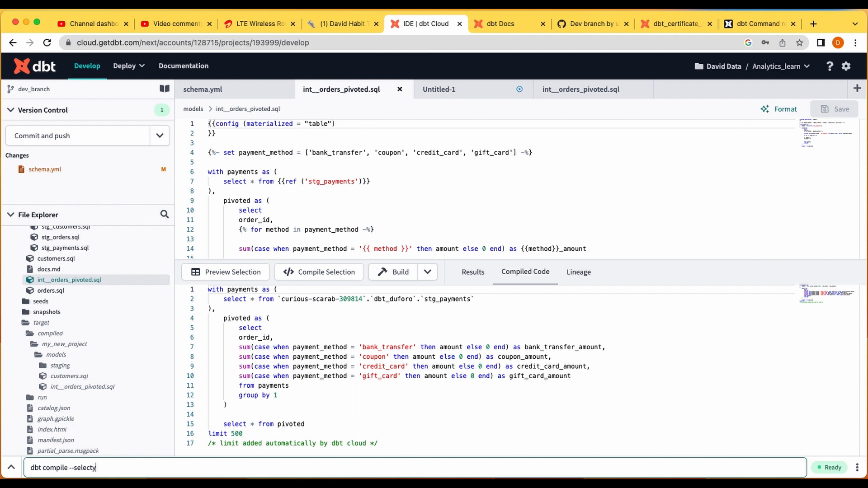
{"action": "type", "text": "st"}
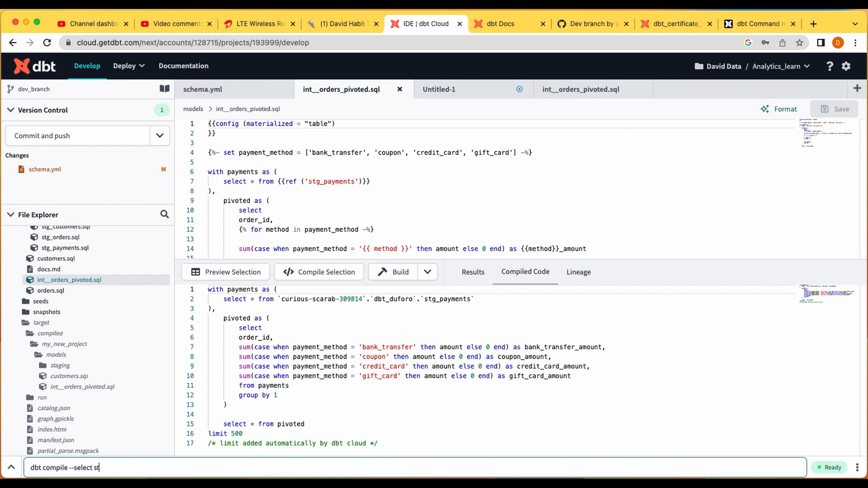
{"action": "type", "text": "g_"}
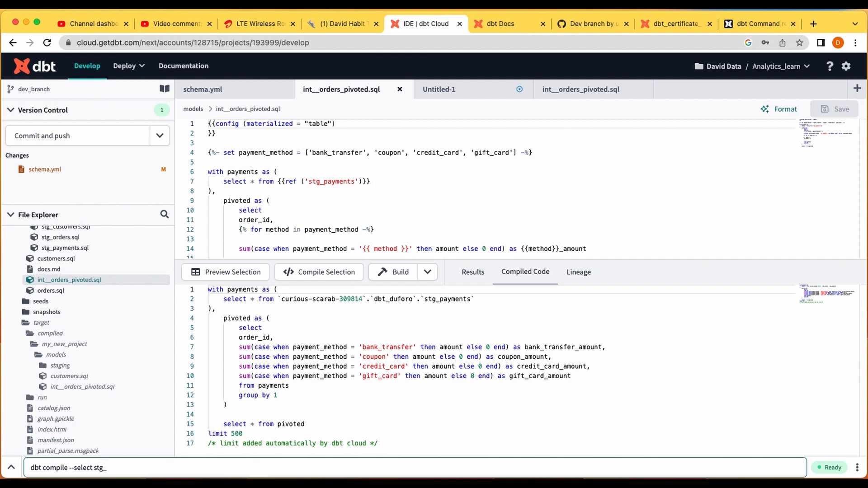
{"action": "type", "text": "orders"}
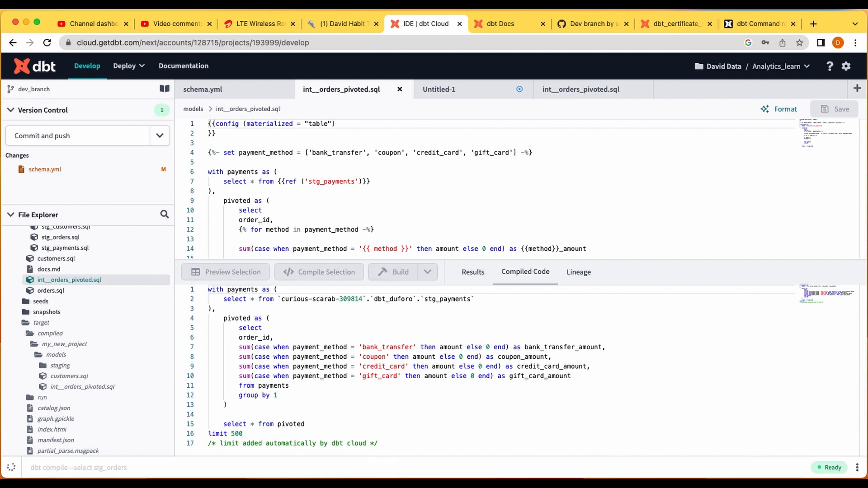
{"action": "mouse_move", "coordinate": [170, 475]}
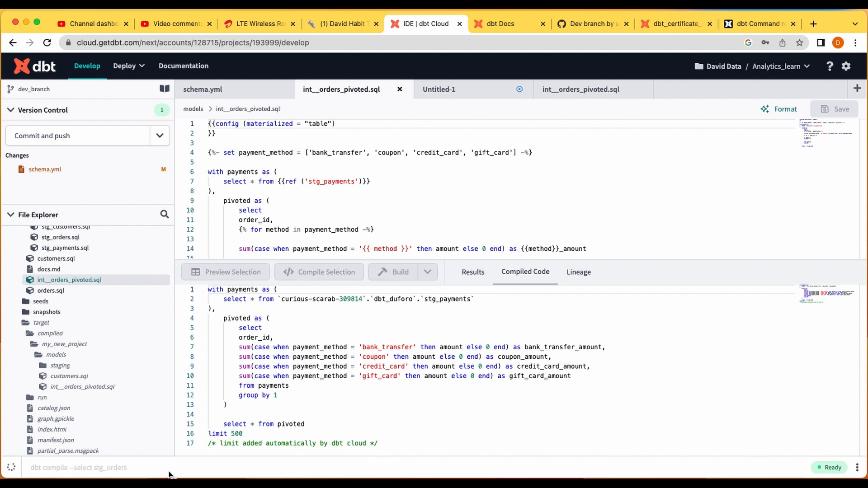
Step: Inspect the compiled stg_orders.sql from the target folder, then return to the commands file
{"action": "left_click", "coordinate": [77, 467]}
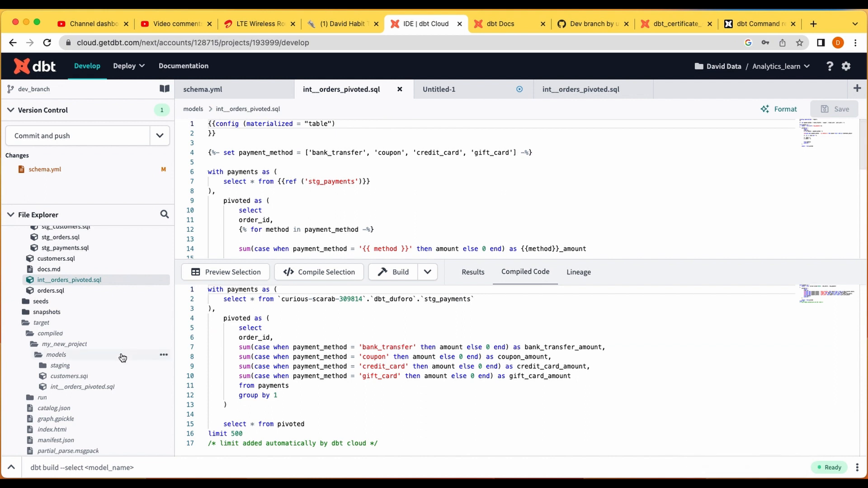
{"action": "mouse_move", "coordinate": [54, 375]}
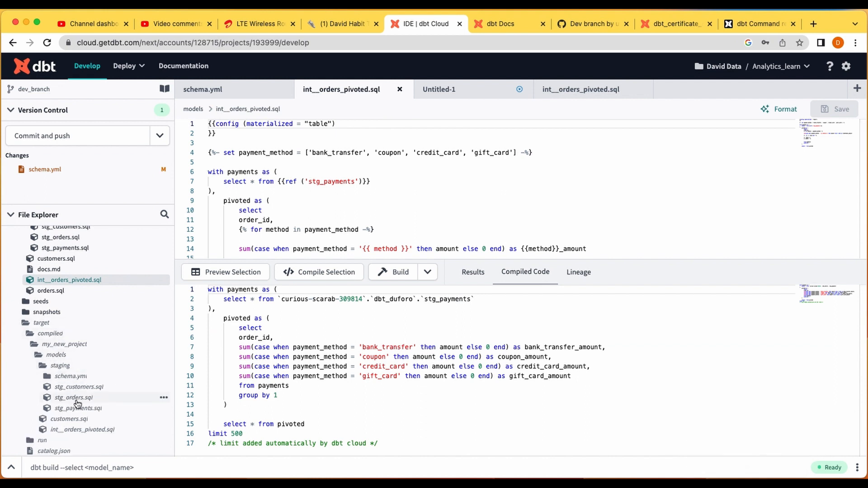
{"action": "left_click", "coordinate": [74, 398]}
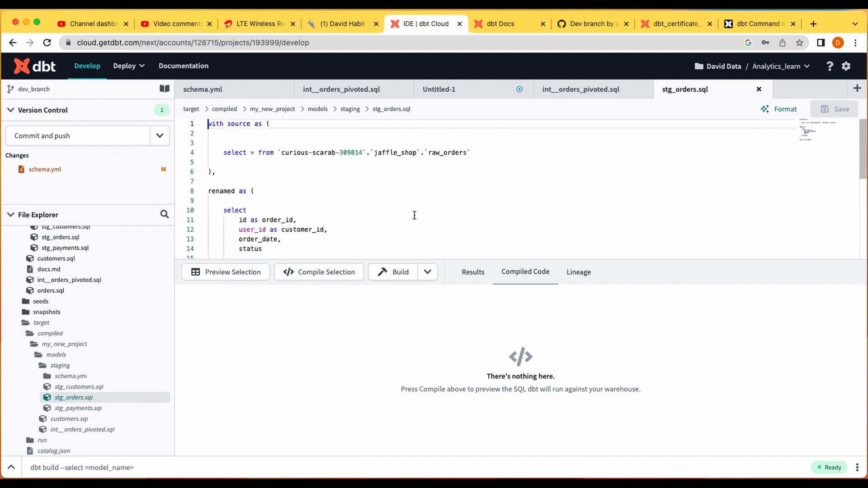
{"action": "mouse_move", "coordinate": [451, 94]}
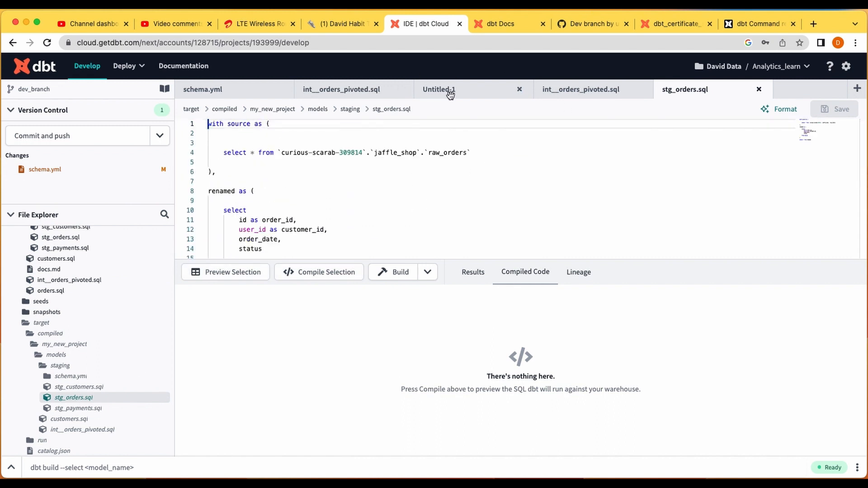
{"action": "left_click", "coordinate": [449, 89]}
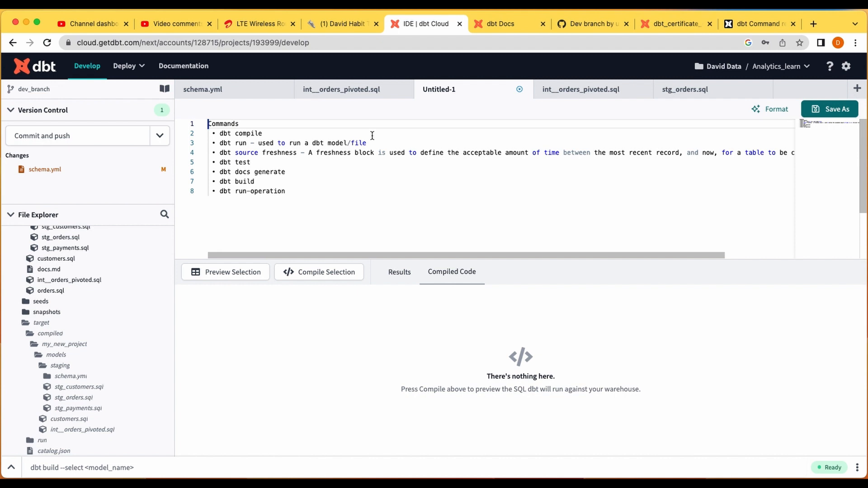
{"action": "mouse_move", "coordinate": [301, 154]}
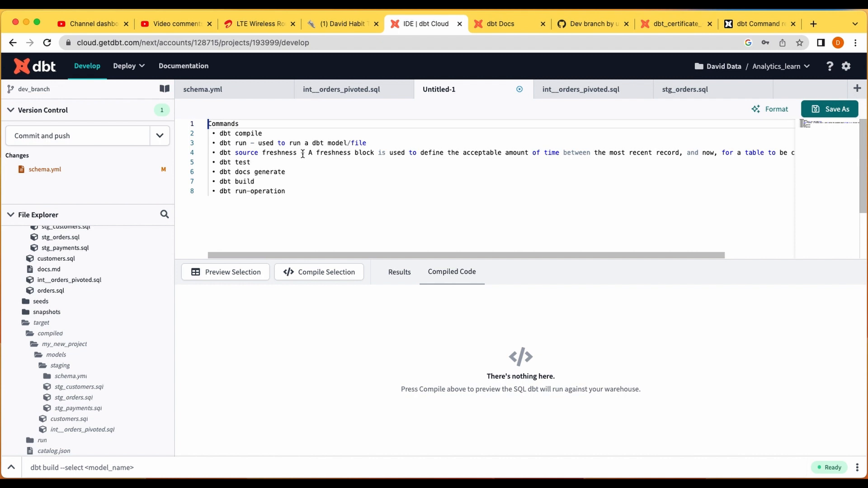
{"action": "scroll", "scroll_direction": "right", "scroll_amount": 3}
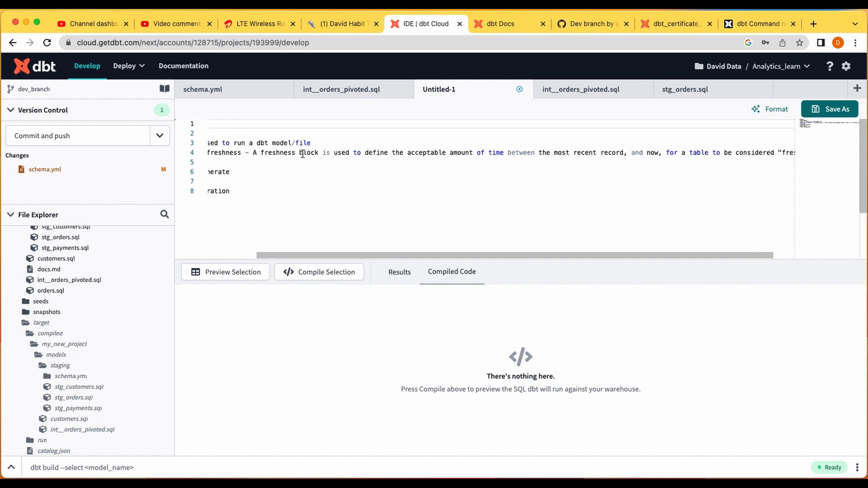
{"action": "scroll", "scroll_direction": "left", "scroll_amount": 3}
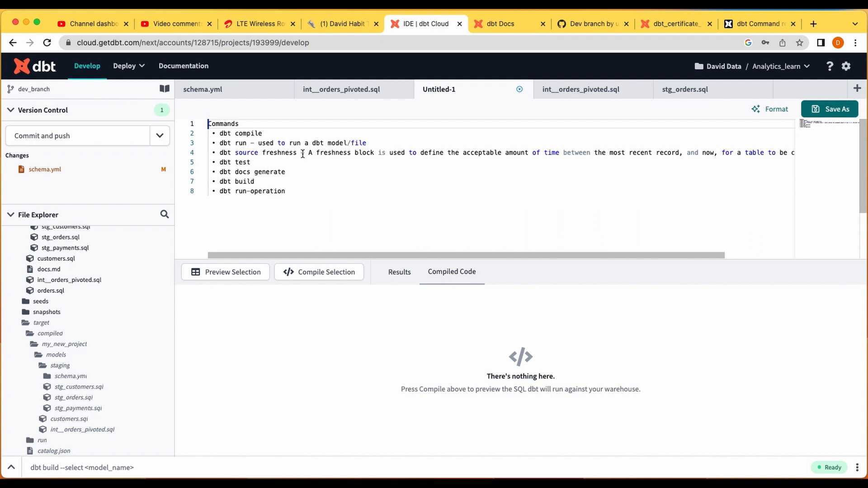
{"action": "mouse_move", "coordinate": [565, 139]}
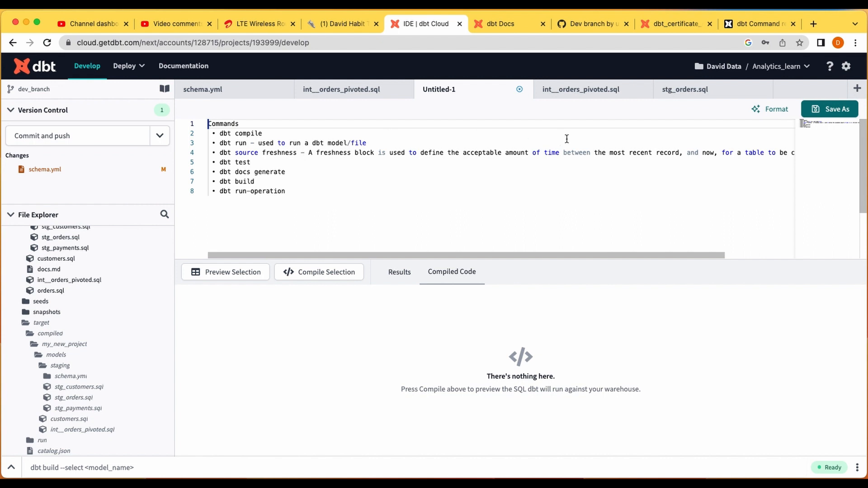
{"action": "mouse_move", "coordinate": [570, 169]}
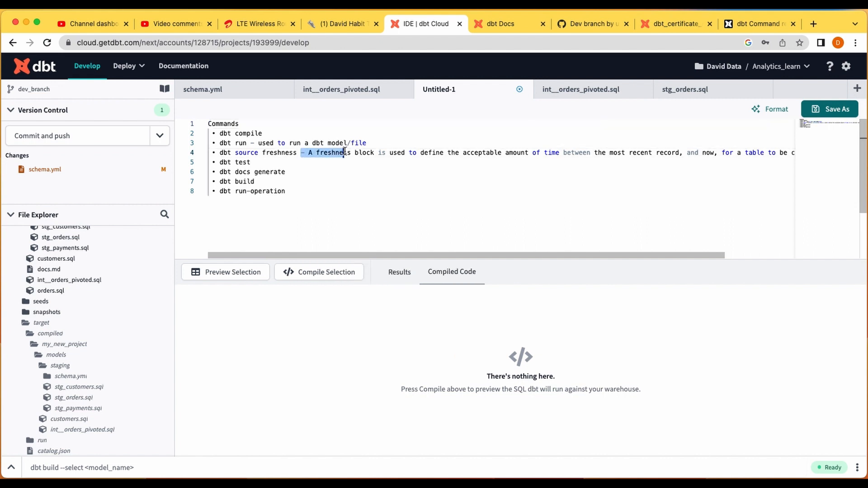
Step: Google 'dbt source freshness' from the Chrome address bar
{"action": "left_click", "coordinate": [759, 24]}
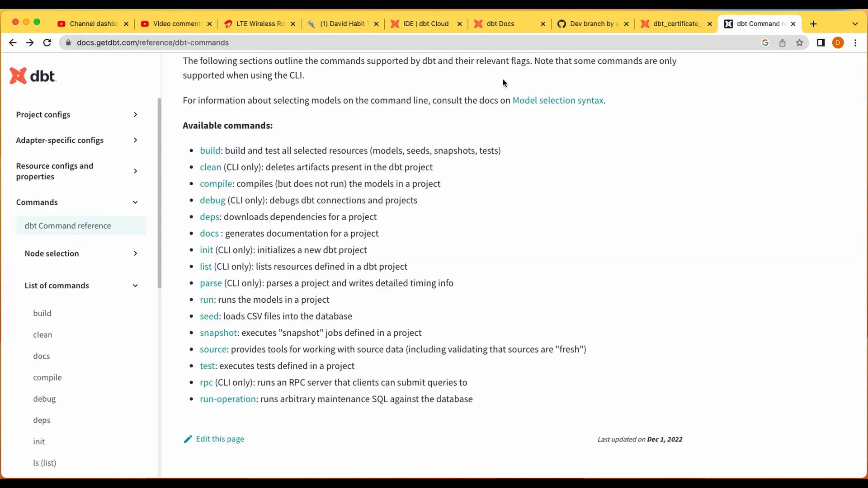
{"action": "scroll", "scroll_direction": "up", "scroll_amount": 3}
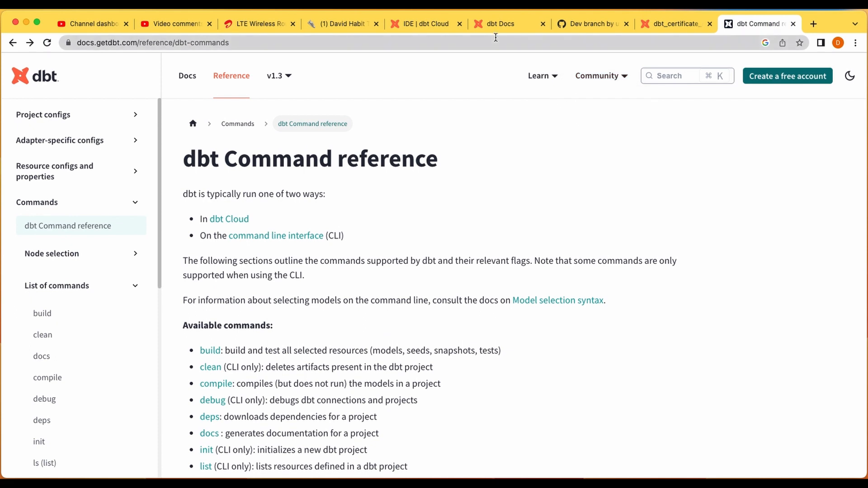
{"action": "type", "text": "dbt source freshness"}
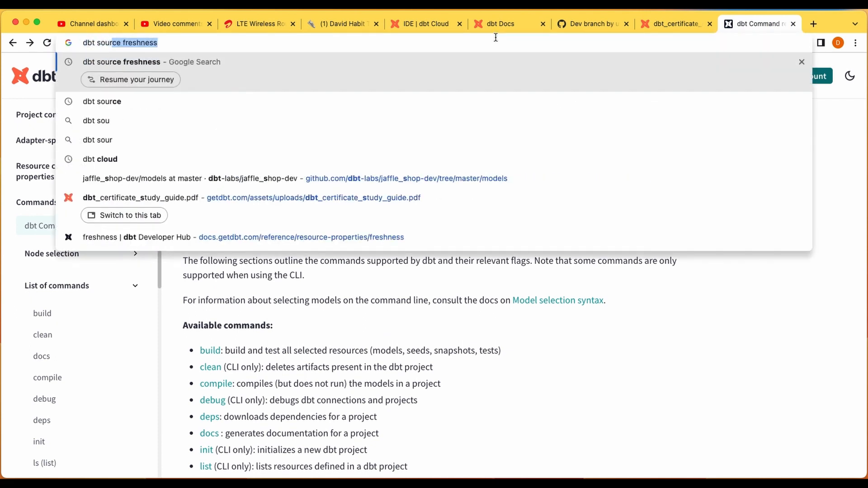
{"action": "key", "text": "Return"}
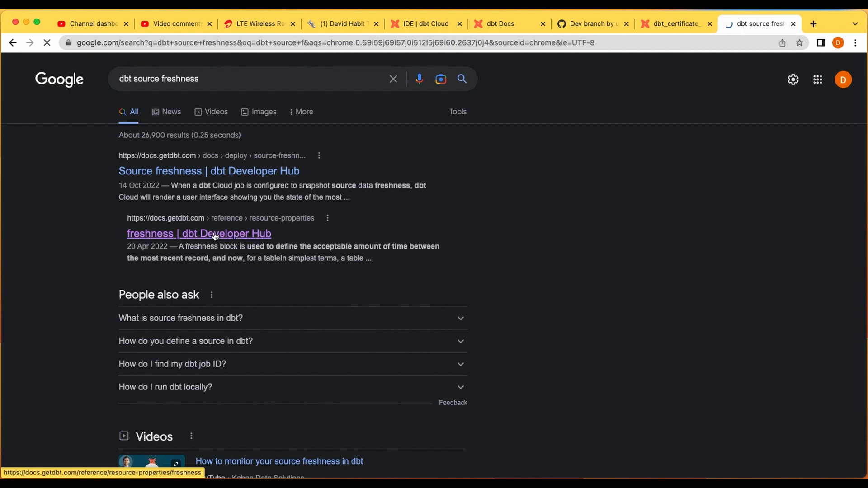
Step: Open the freshness Developer Hub page and highlight the warn_after and error_after count placeholders
{"action": "left_click", "coordinate": [198, 233]}
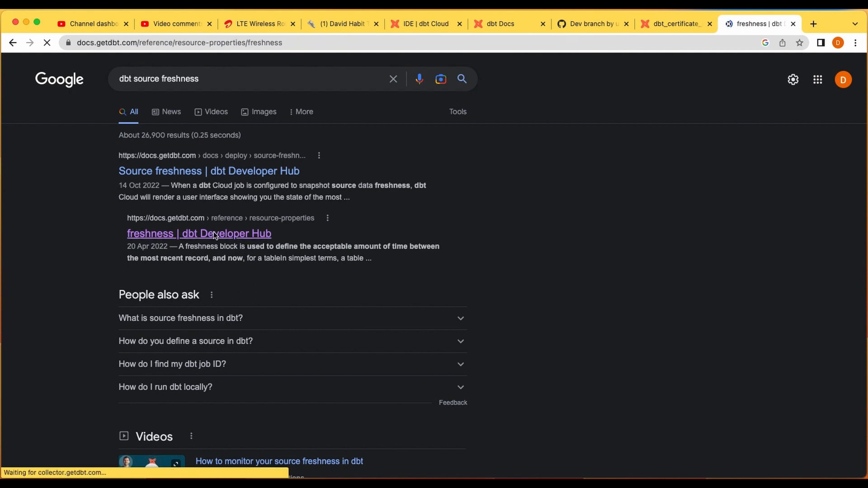
{"action": "left_click", "coordinate": [198, 233]}
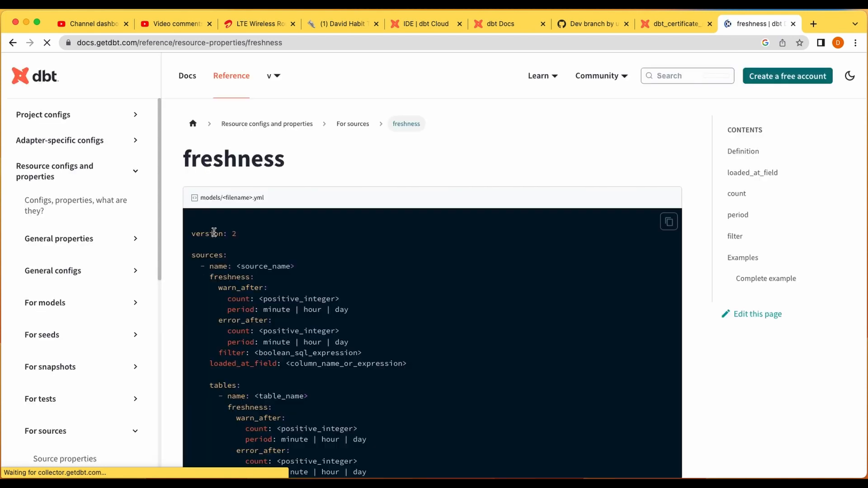
{"action": "scroll", "scroll_direction": "down", "scroll_amount": 3}
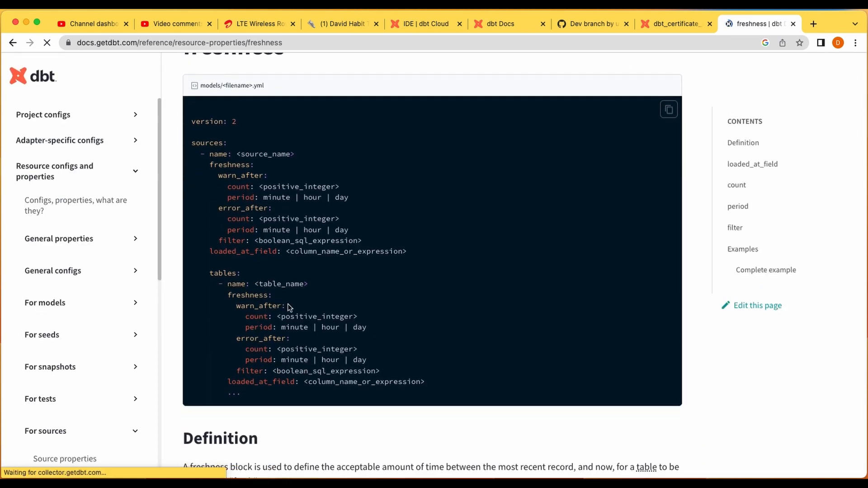
{"action": "double_click", "coordinate": [316, 316]}
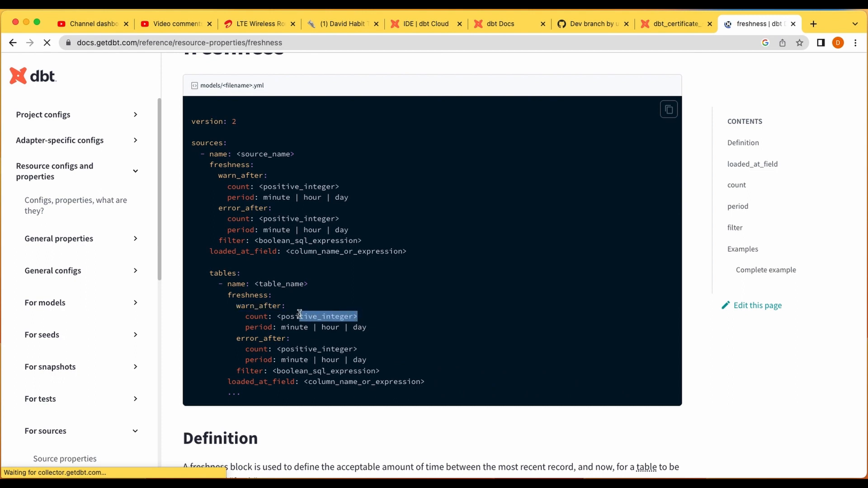
{"action": "scroll", "scroll_direction": "down", "scroll_amount": 3}
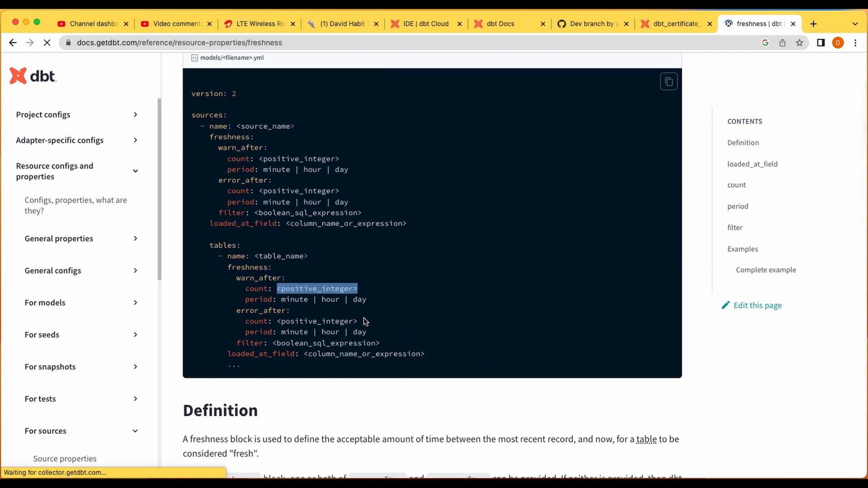
{"action": "double_click", "coordinate": [317, 321]}
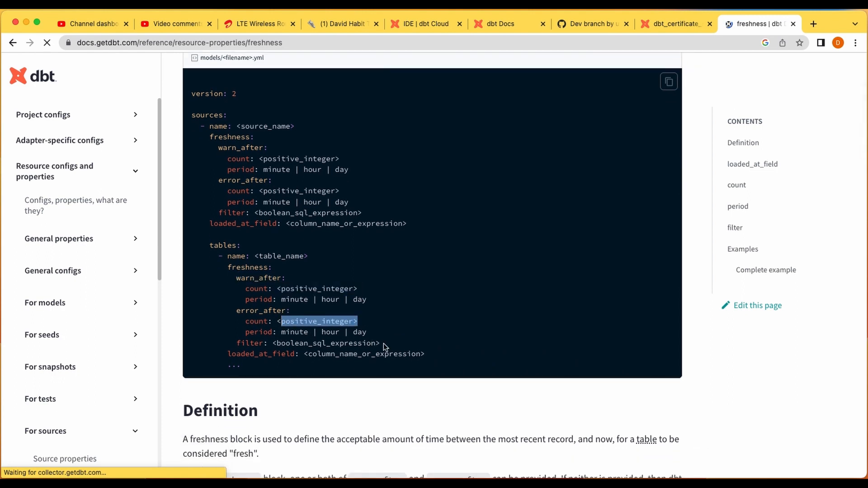
{"action": "mouse_move", "coordinate": [260, 353]}
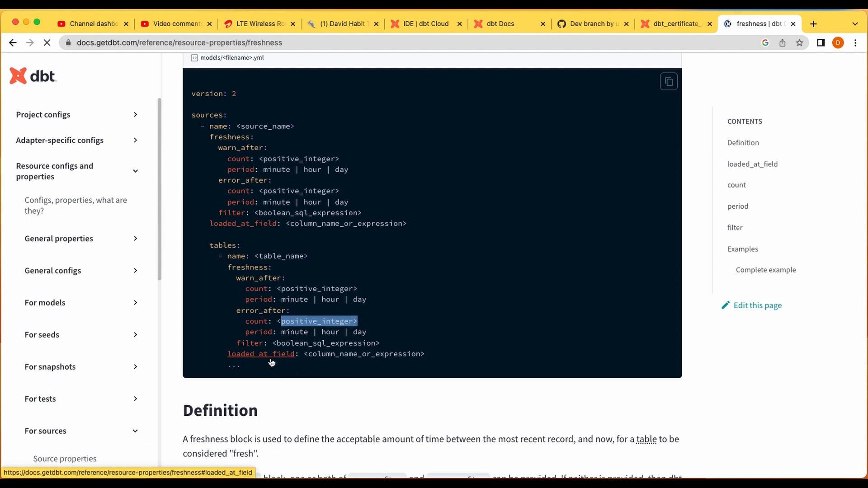
{"action": "mouse_move", "coordinate": [317, 363]}
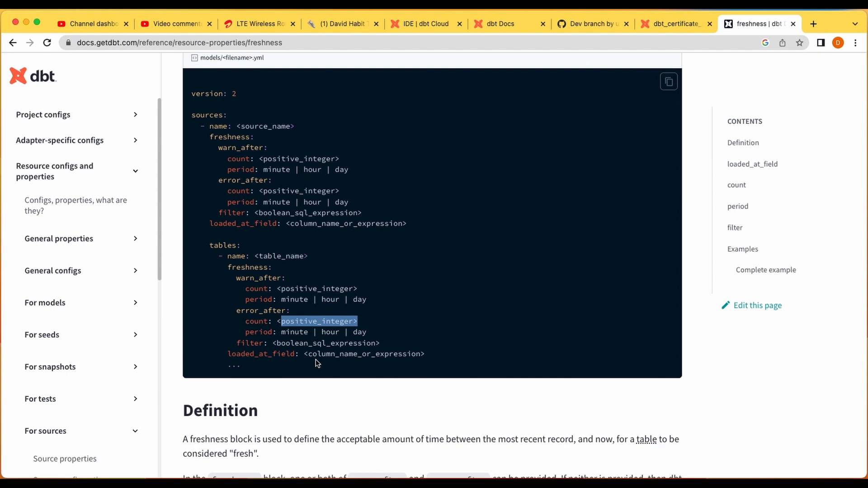
{"action": "mouse_move", "coordinate": [435, 98]}
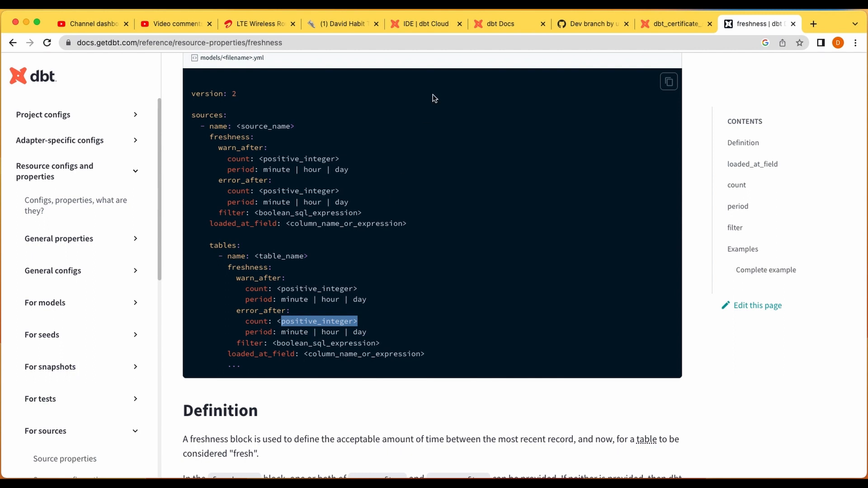
{"action": "mouse_move", "coordinate": [426, 24]}
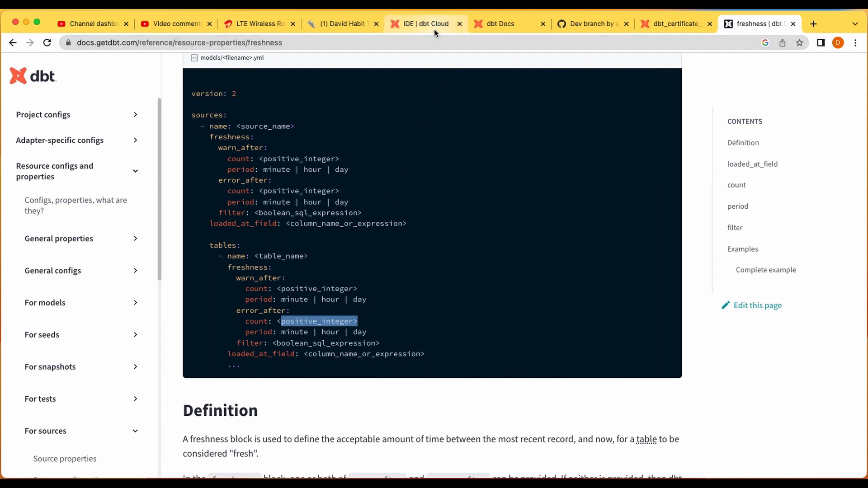
Step: Go back to the dbt Cloud commands file and highlight the dbt run-operation line
{"action": "left_click", "coordinate": [425, 24]}
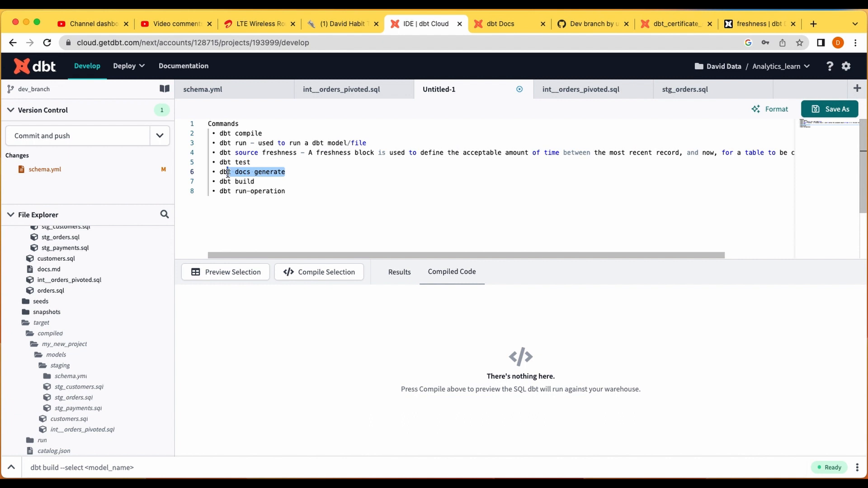
{"action": "mouse_move", "coordinate": [257, 184]}
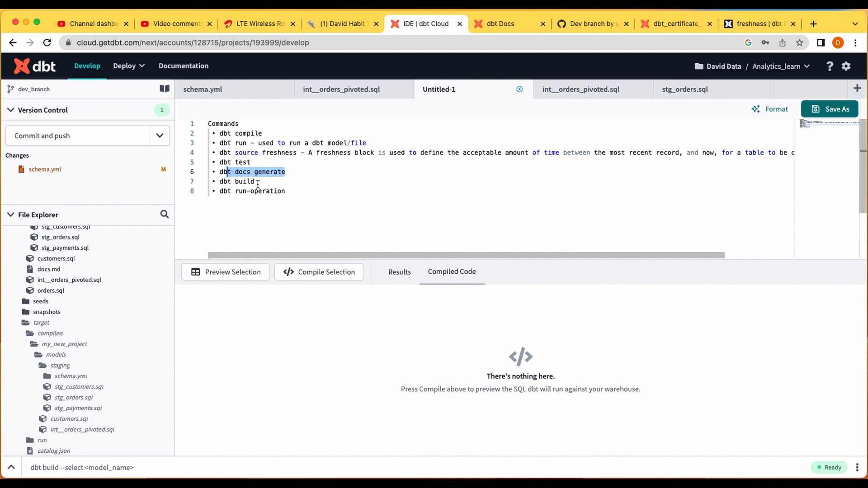
{"action": "double_click", "coordinate": [244, 181]}
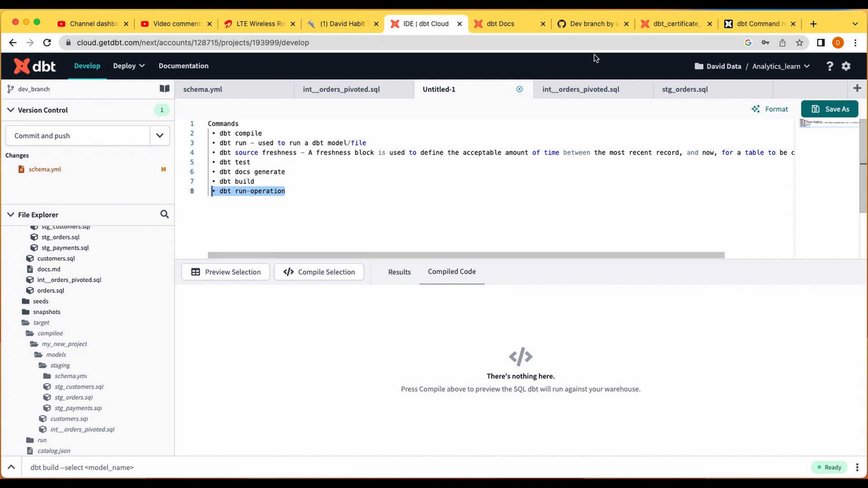
Step: Read the run-operation docs on invoking a macro, then return to the commands list
{"action": "left_click", "coordinate": [758, 24]}
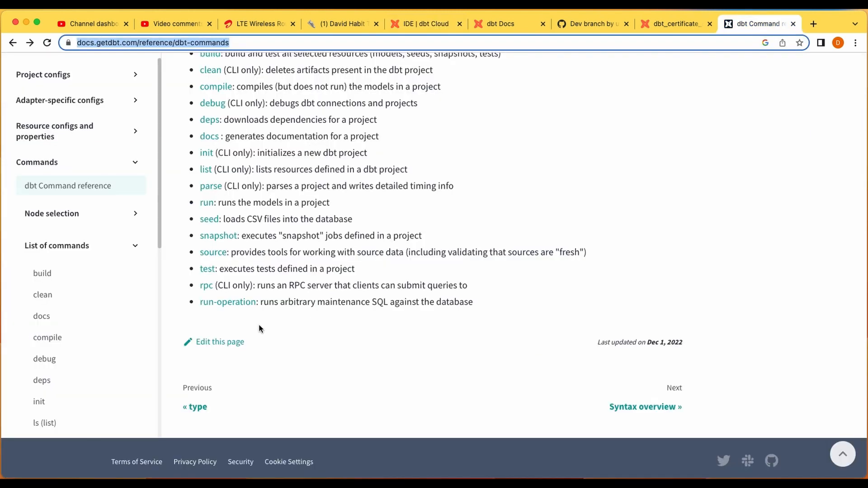
{"action": "mouse_move", "coordinate": [308, 320]}
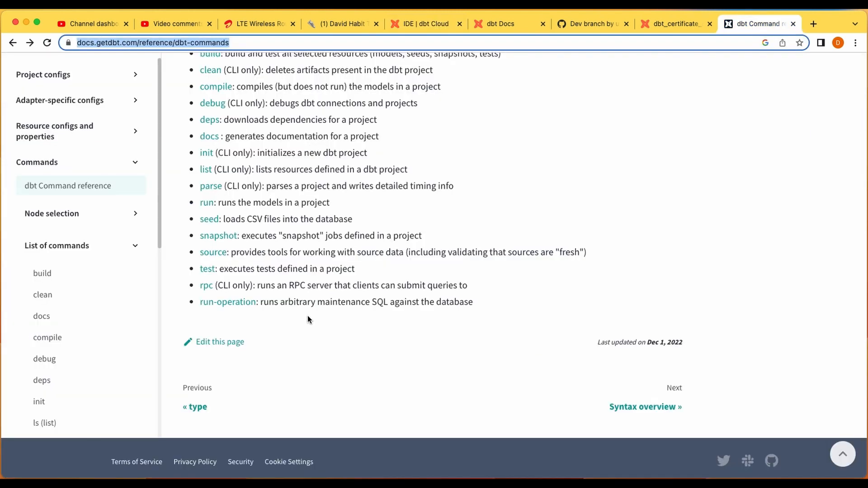
{"action": "left_click", "coordinate": [227, 302]}
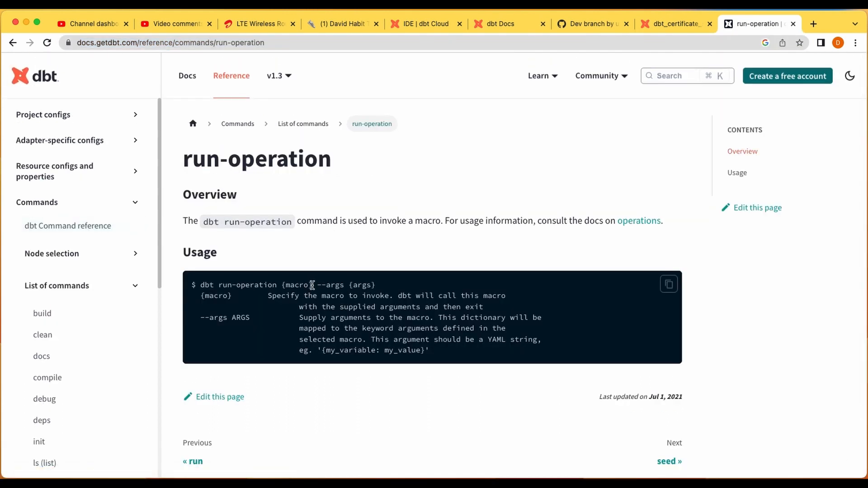
{"action": "double_click", "coordinate": [297, 284]}
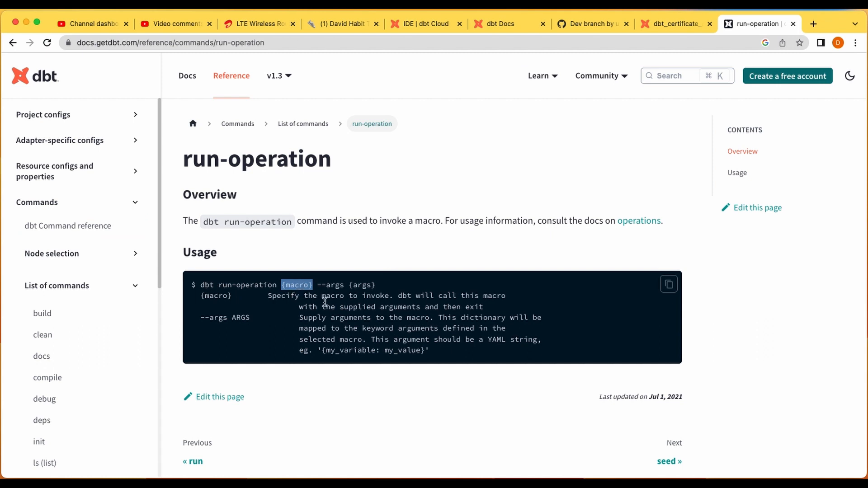
{"action": "mouse_move", "coordinate": [366, 220]}
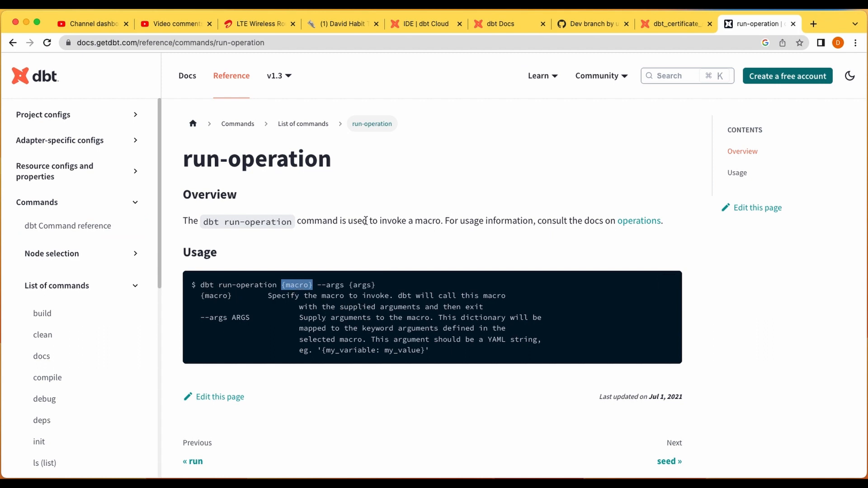
{"action": "mouse_move", "coordinate": [395, 235]}
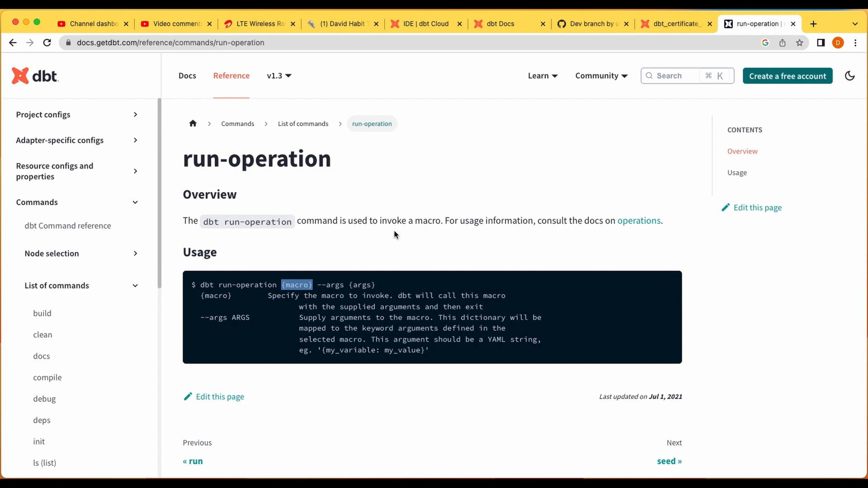
{"action": "left_click", "coordinate": [68, 227]}
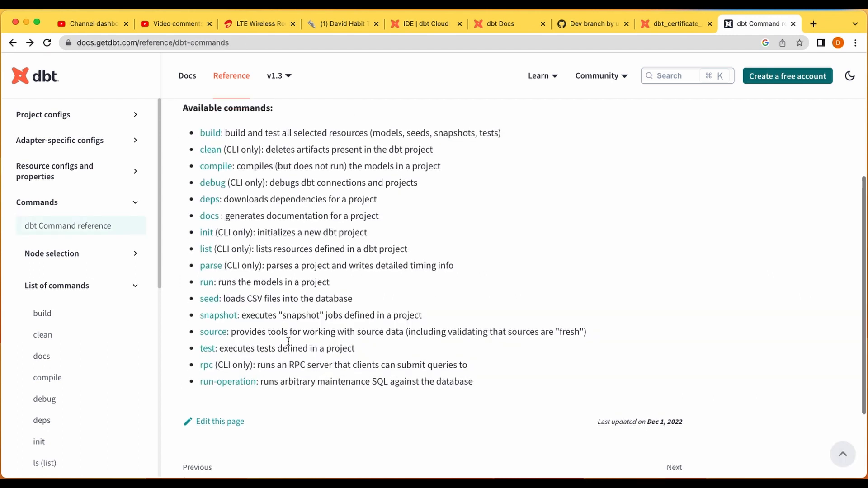
{"action": "scroll", "scroll_direction": "up", "scroll_amount": 3}
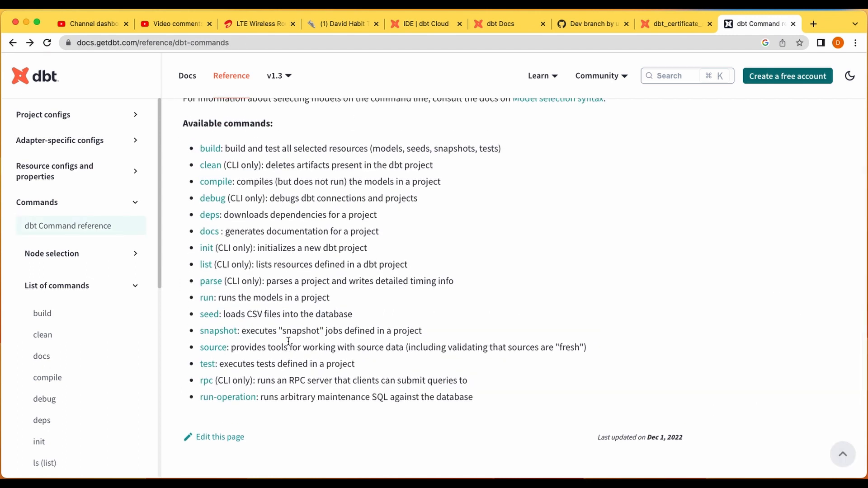